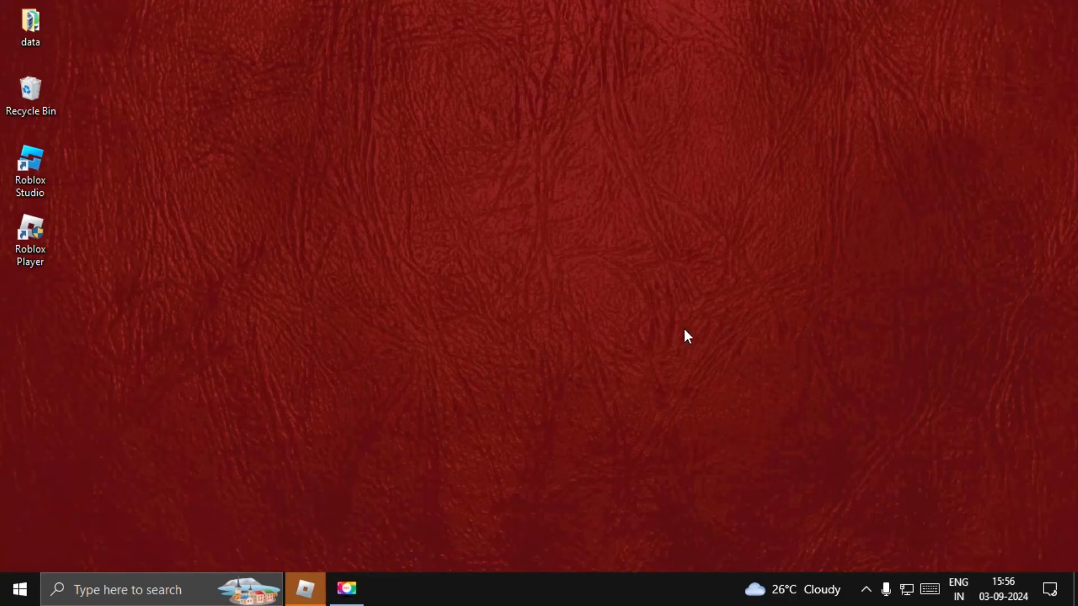
{"action": "mouse_move", "coordinate": [484, 580]}
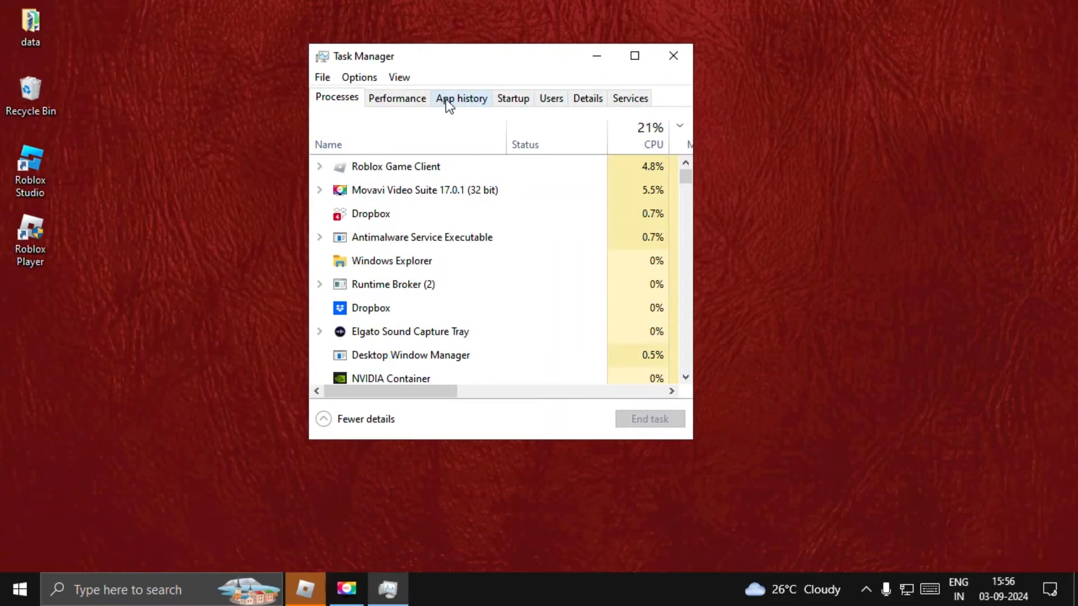
End the Roblox Game Client process in Task Manager, then close Task Manager
{"action": "left_click", "coordinate": [395, 190]}
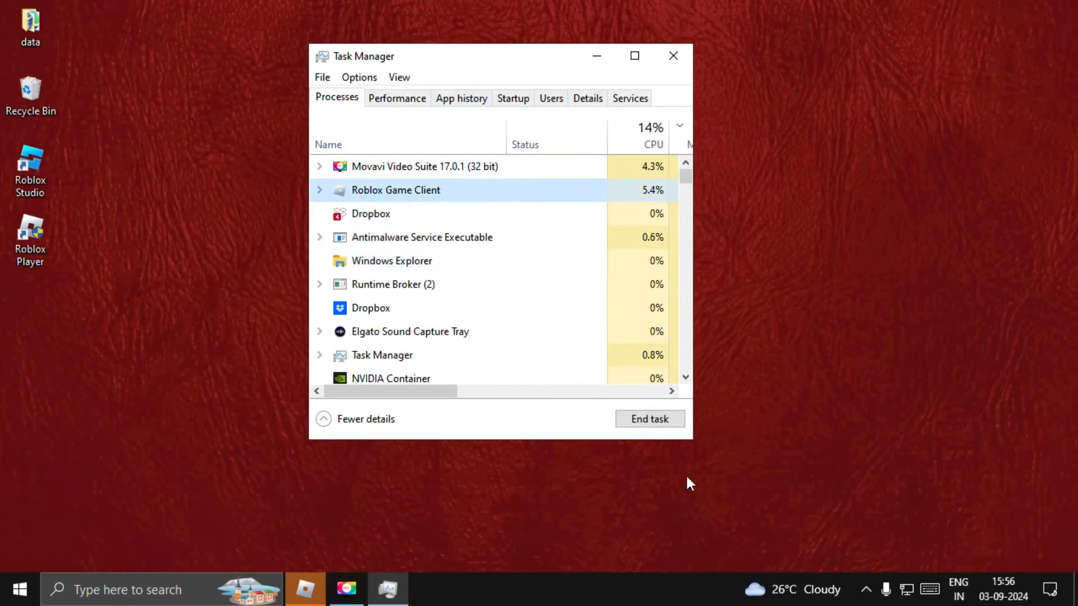
{"action": "left_click", "coordinate": [649, 418]}
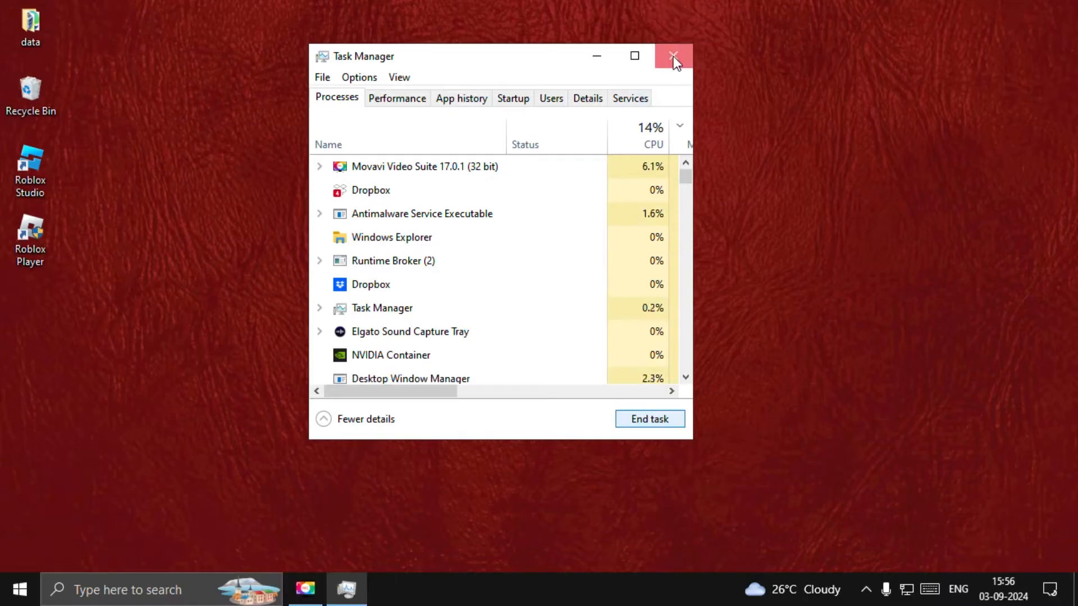
{"action": "left_click", "coordinate": [673, 56]}
{"action": "type", "text": "de"}
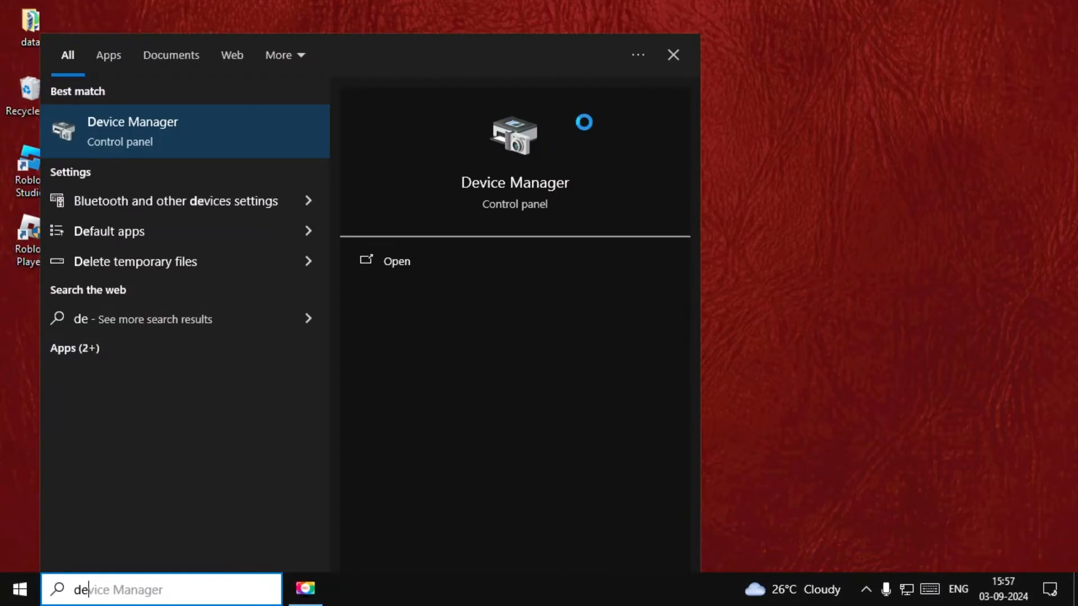
Update the first HID Keyboard Device driver, confirm it's already the best, and close Device Manager
{"action": "left_click", "coordinate": [396, 261]}
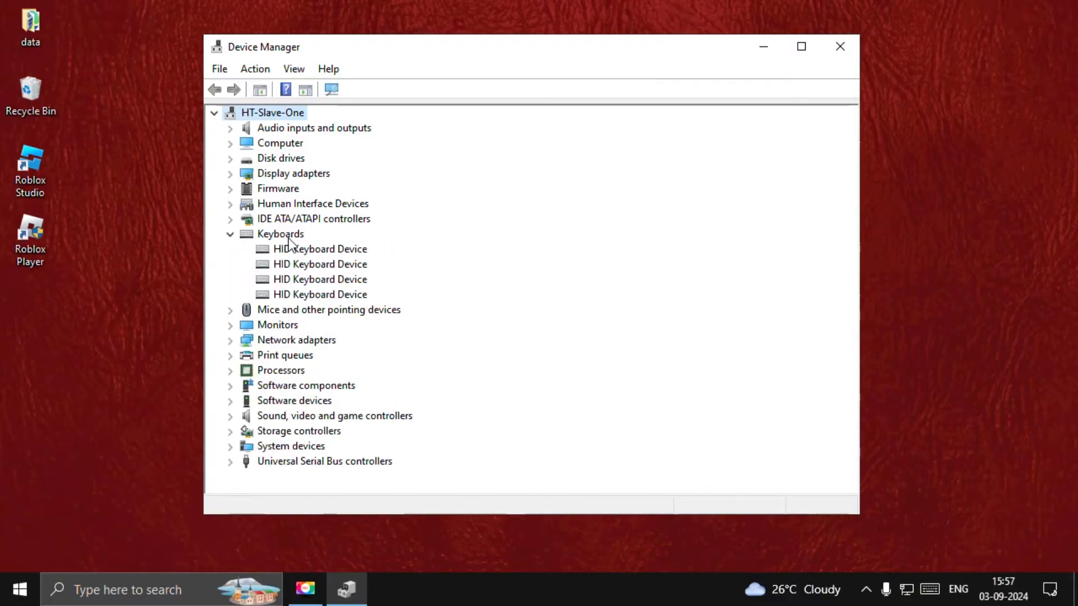
{"action": "mouse_move", "coordinate": [303, 263]}
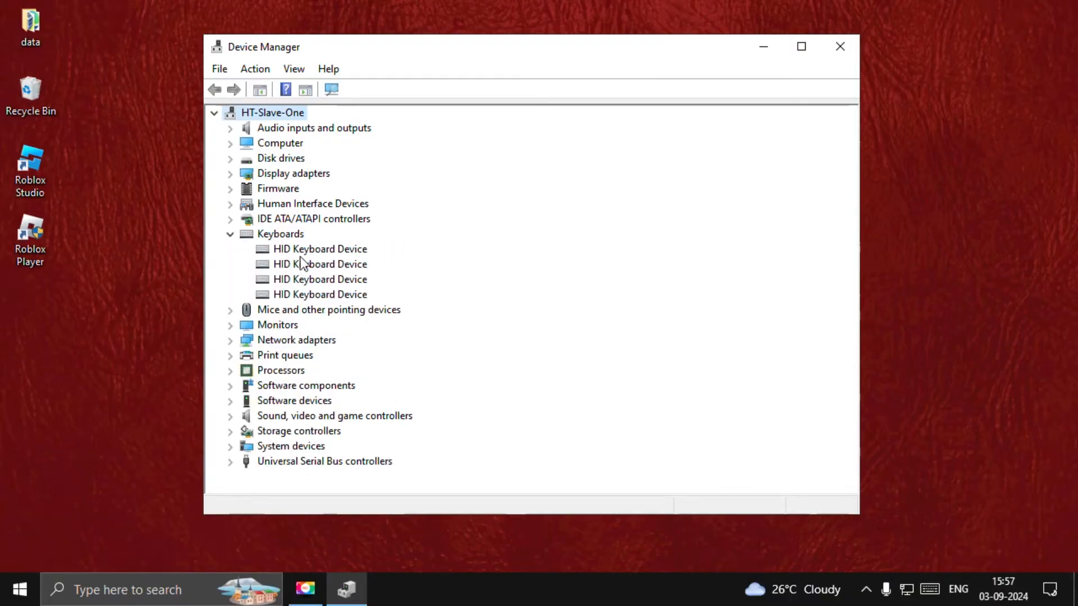
{"action": "right_click", "coordinate": [319, 248]}
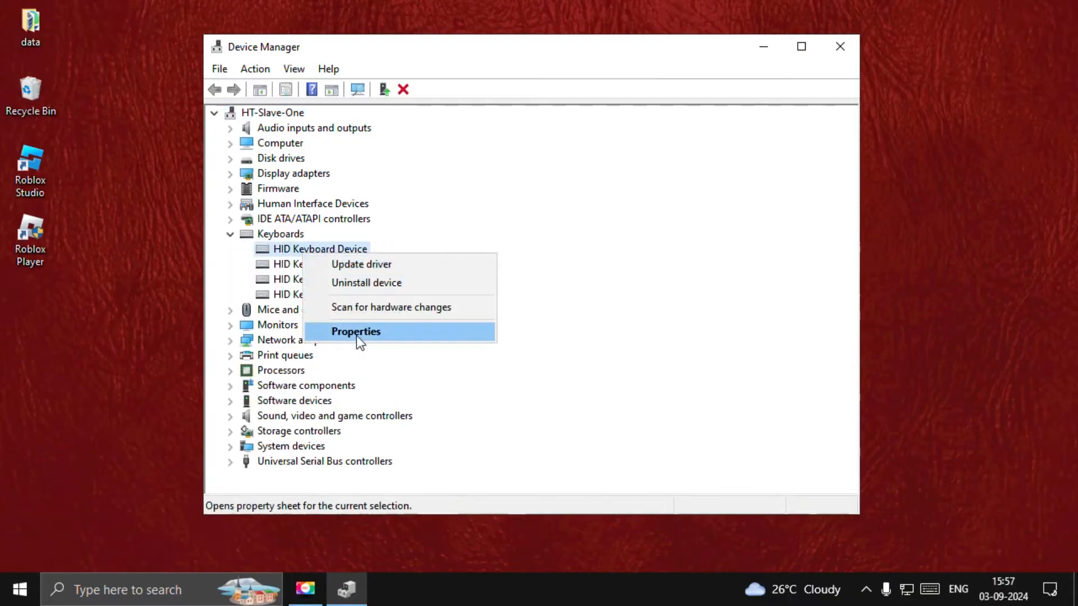
{"action": "left_click", "coordinate": [355, 331]}
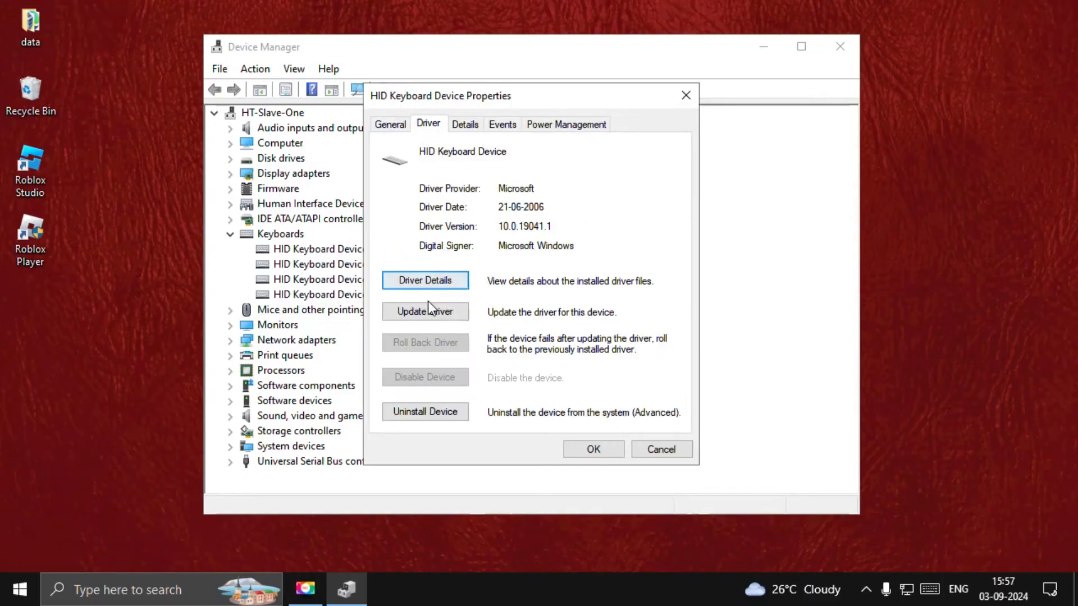
{"action": "left_click", "coordinate": [424, 312]}
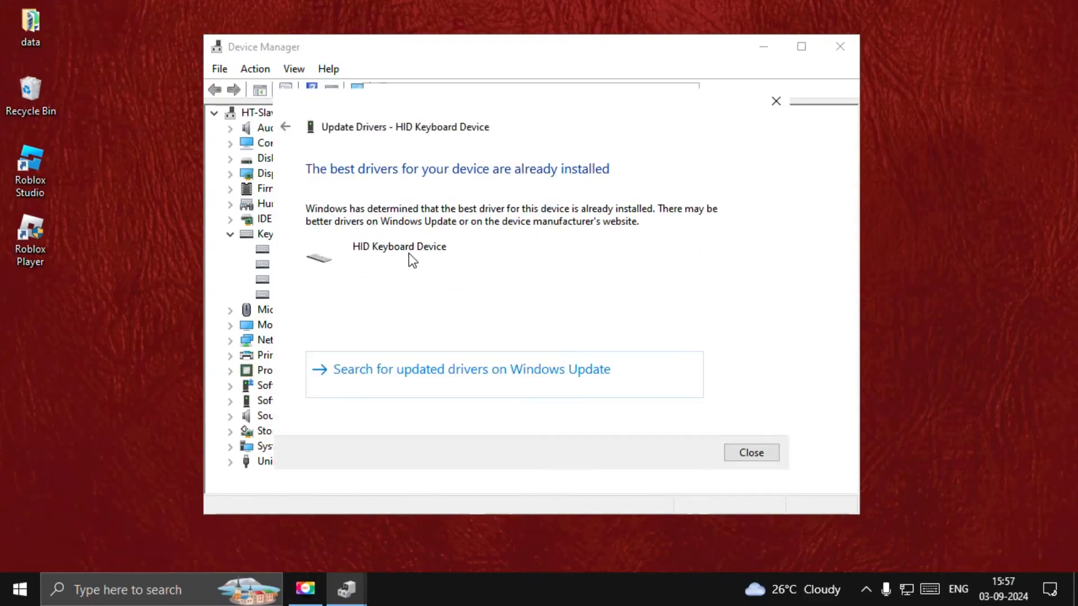
{"action": "mouse_move", "coordinate": [751, 452]}
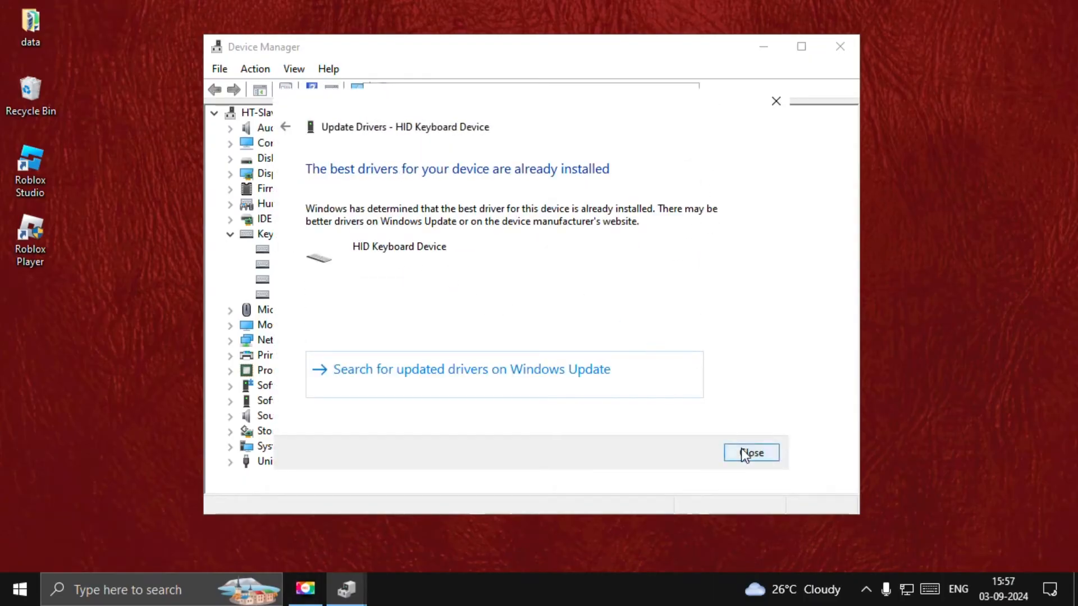
{"action": "left_click", "coordinate": [751, 452]}
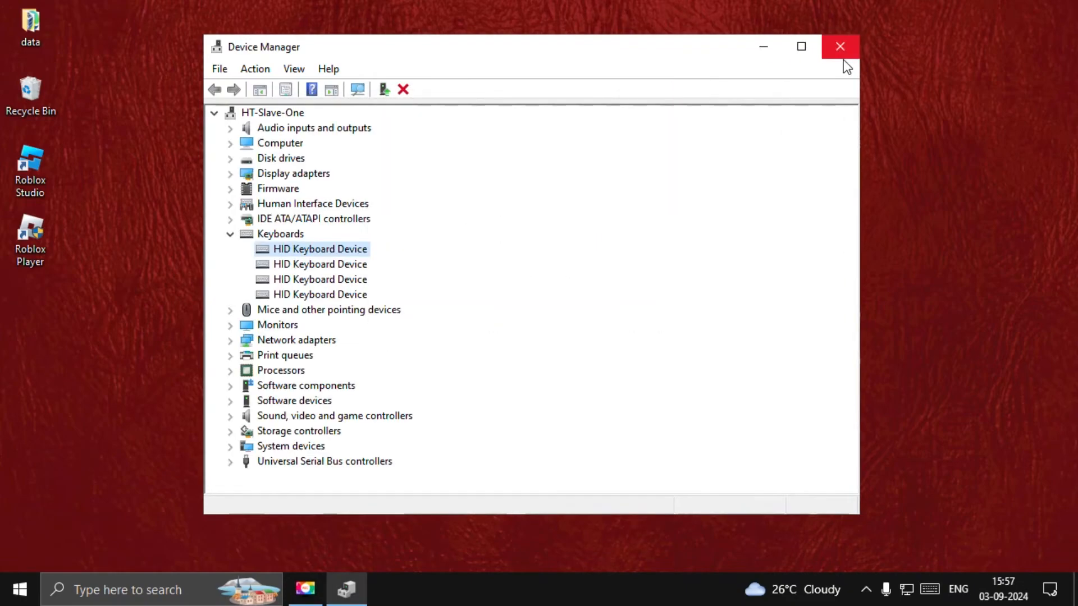
{"action": "left_click", "coordinate": [839, 46]}
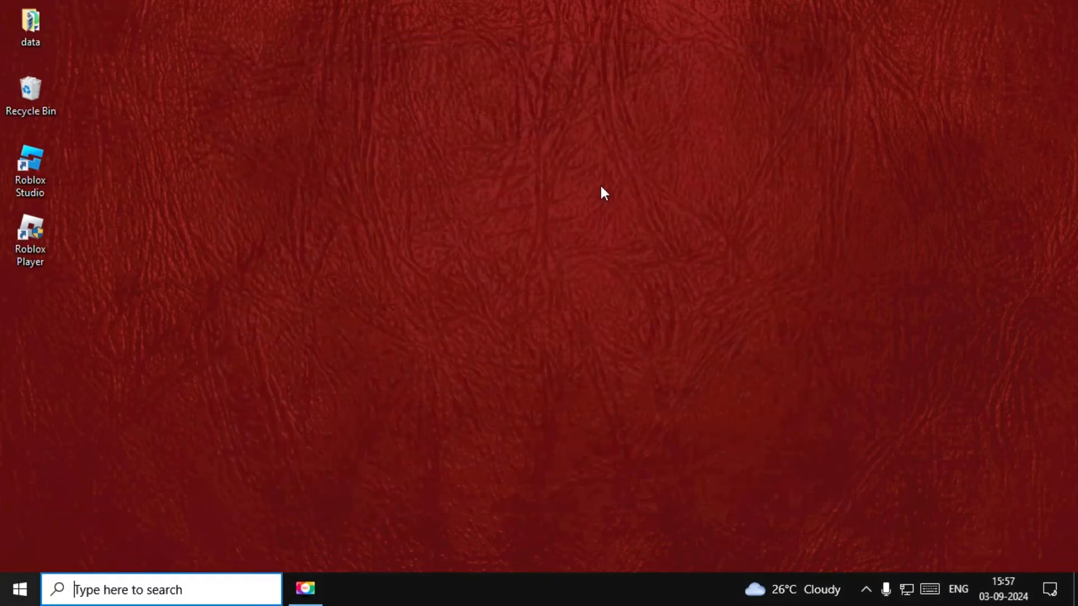
Open Command Prompt as administrator and move its window nearer the centre
{"action": "type", "text": "cmd"}
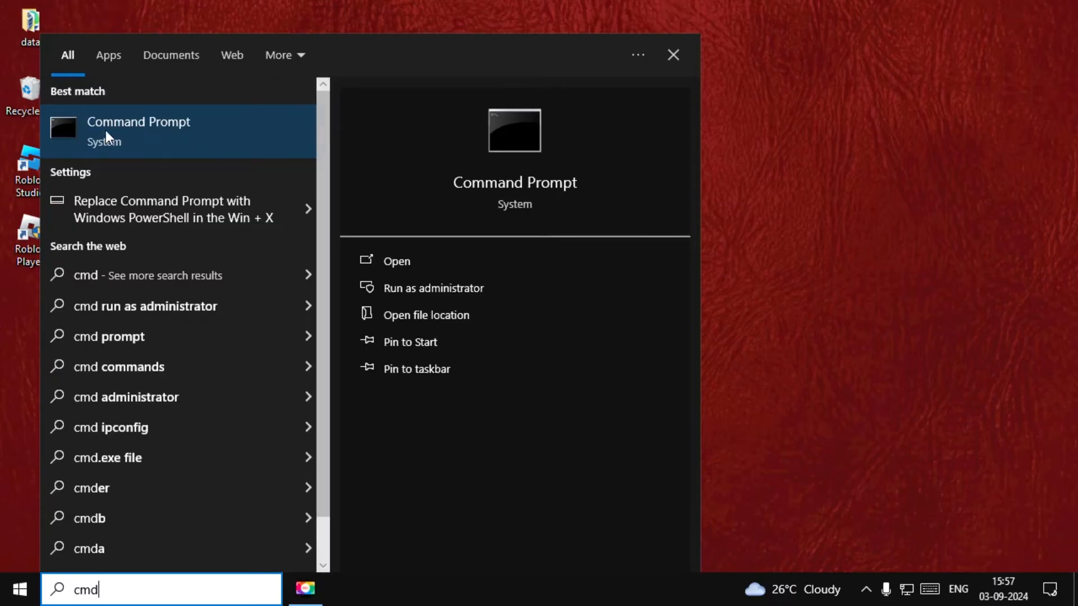
{"action": "left_click", "coordinate": [434, 288]}
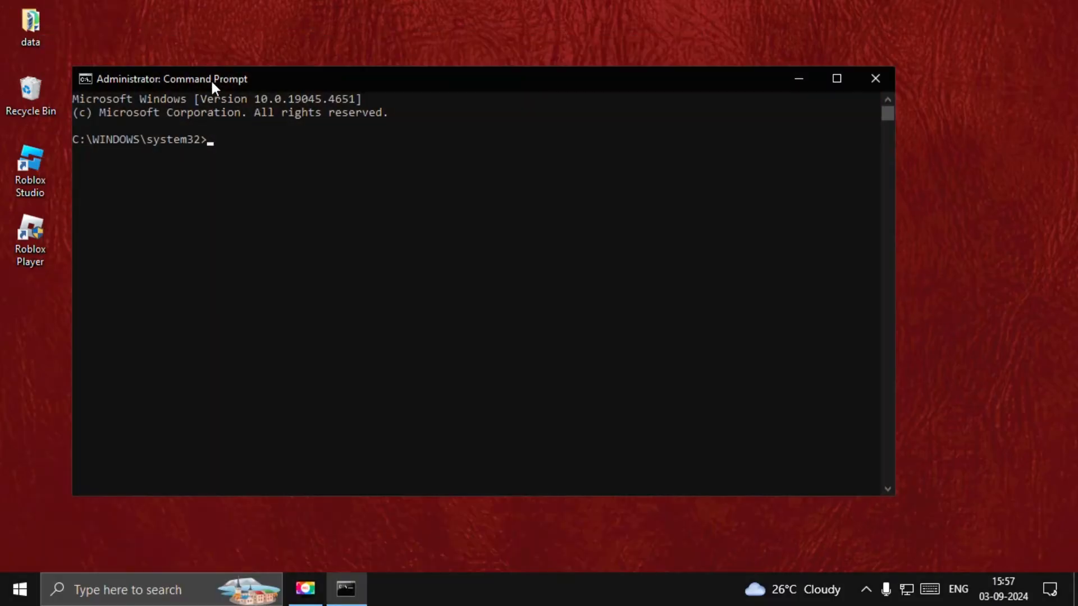
{"action": "left_click_drag", "start_coordinate": [200, 79], "coordinate": [239, 85]}
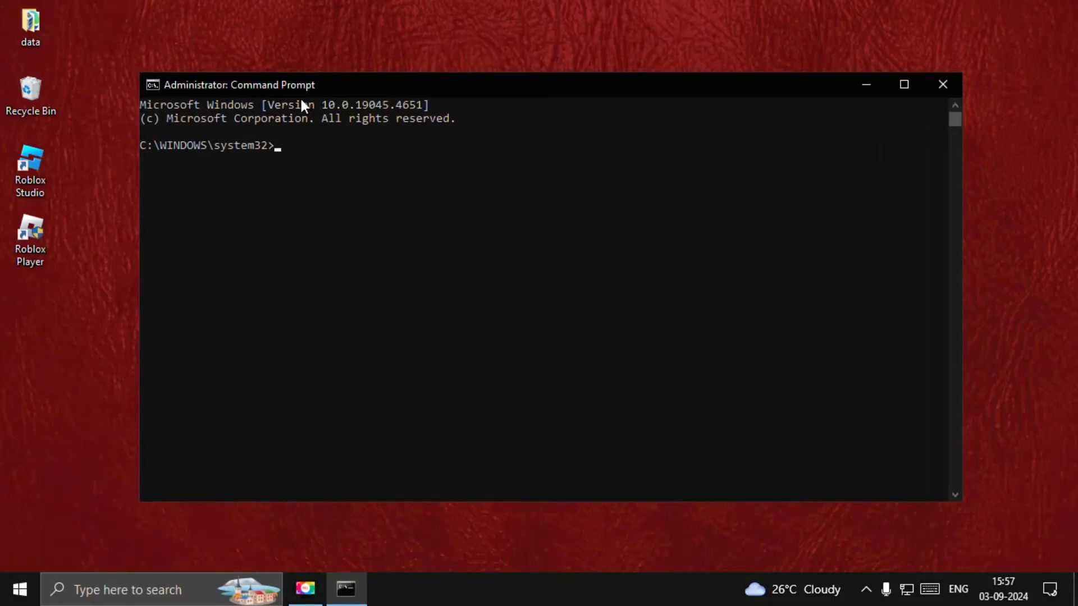
Run dism.exe /online /cleanup-image /restorehealth, then begin searching for Settings
{"action": "type", "text": "dism"}
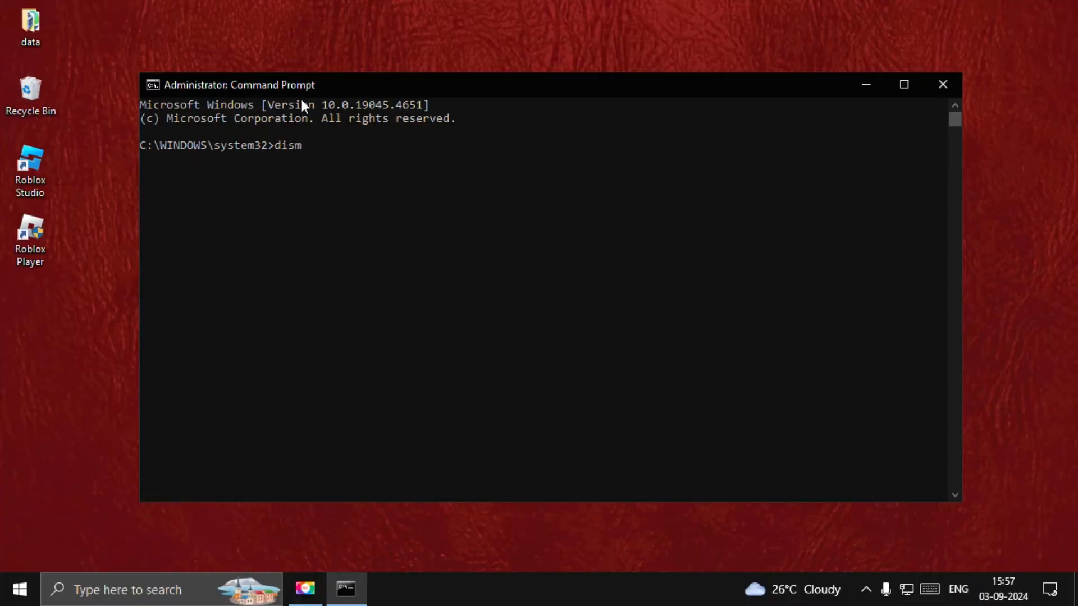
{"action": "type", "text": ".exe"}
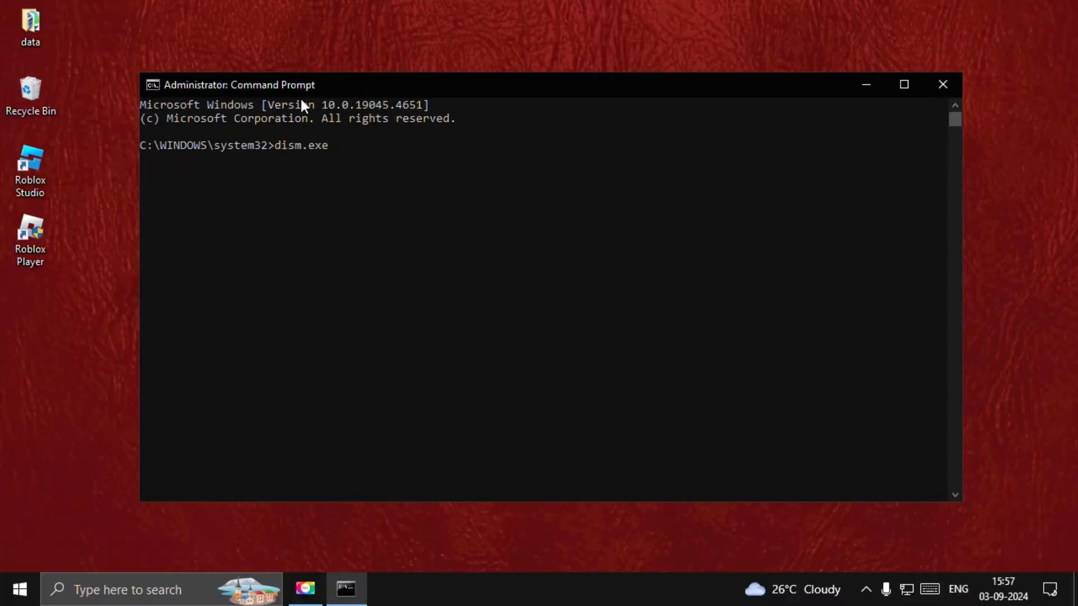
{"action": "type", "text": "/on"}
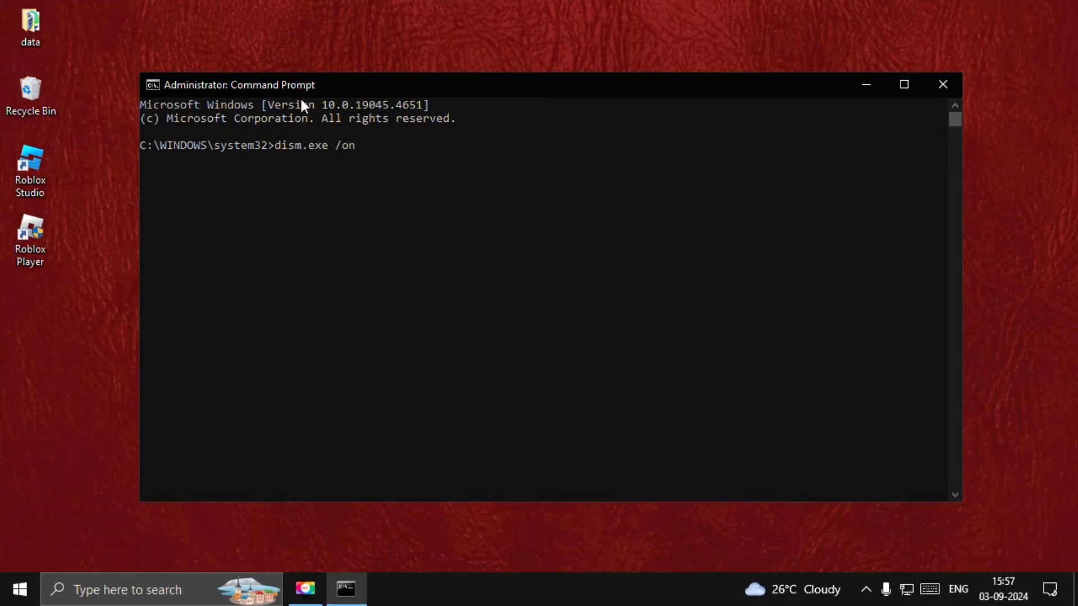
{"action": "type", "text": "line /"}
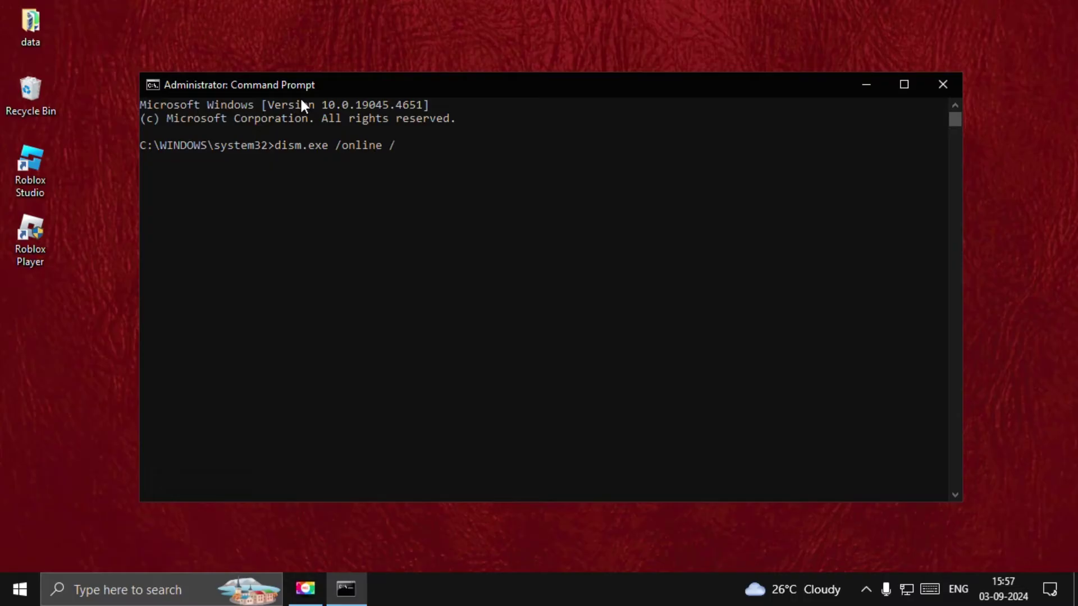
{"action": "type", "text": "cleanup"}
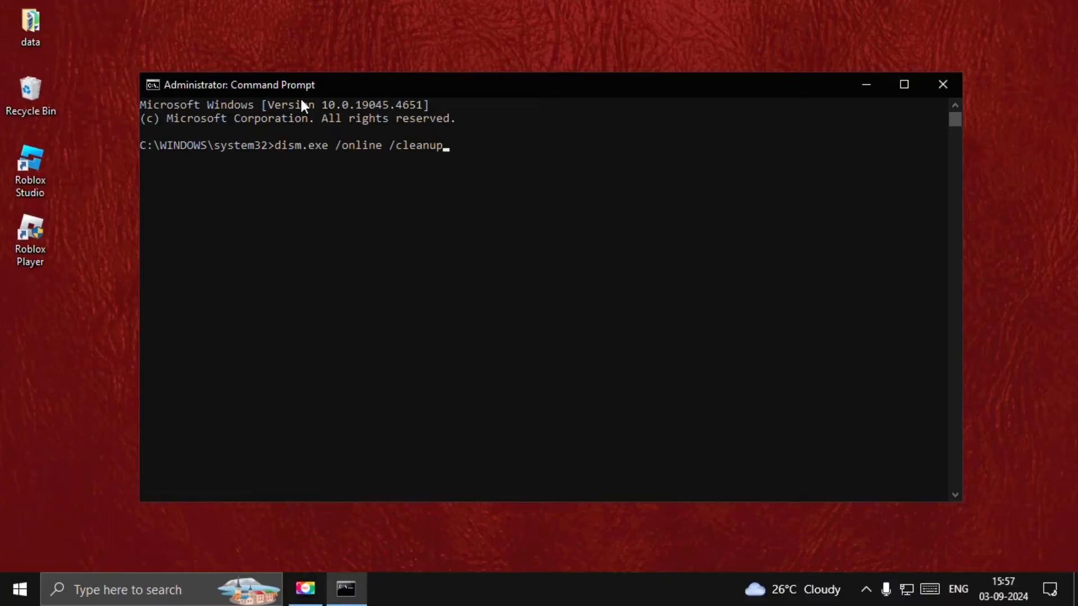
{"action": "type", "text": "-image"}
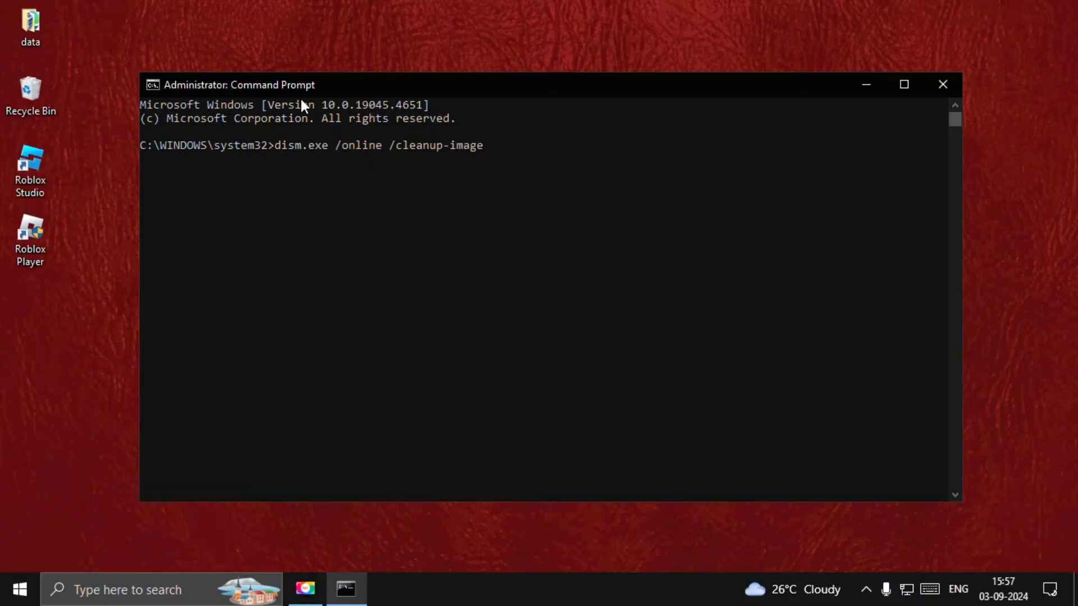
{"action": "type", "text": "/"}
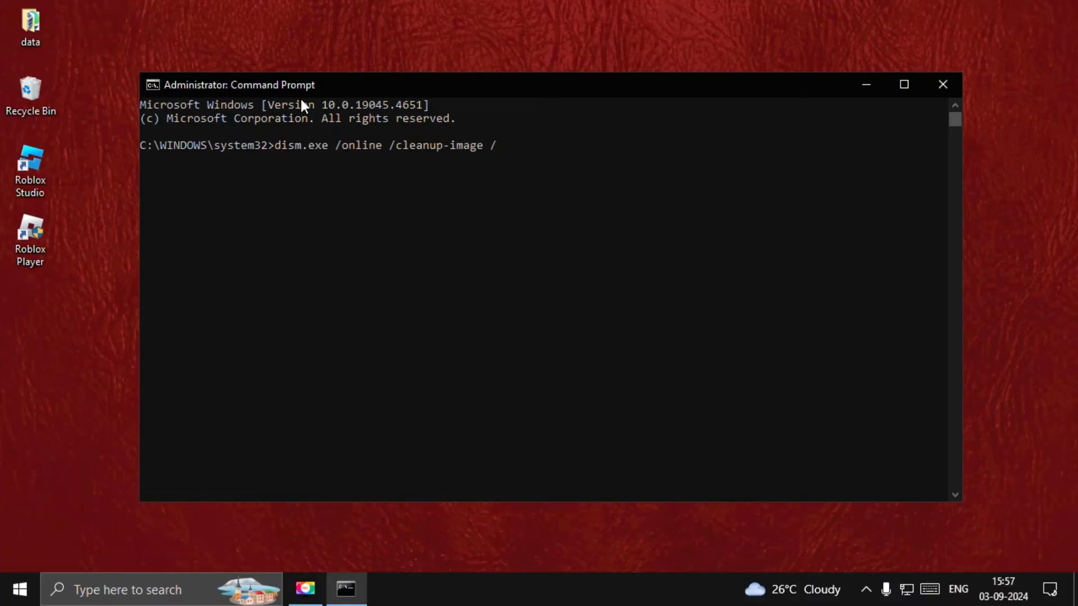
{"action": "type", "text": "rest"}
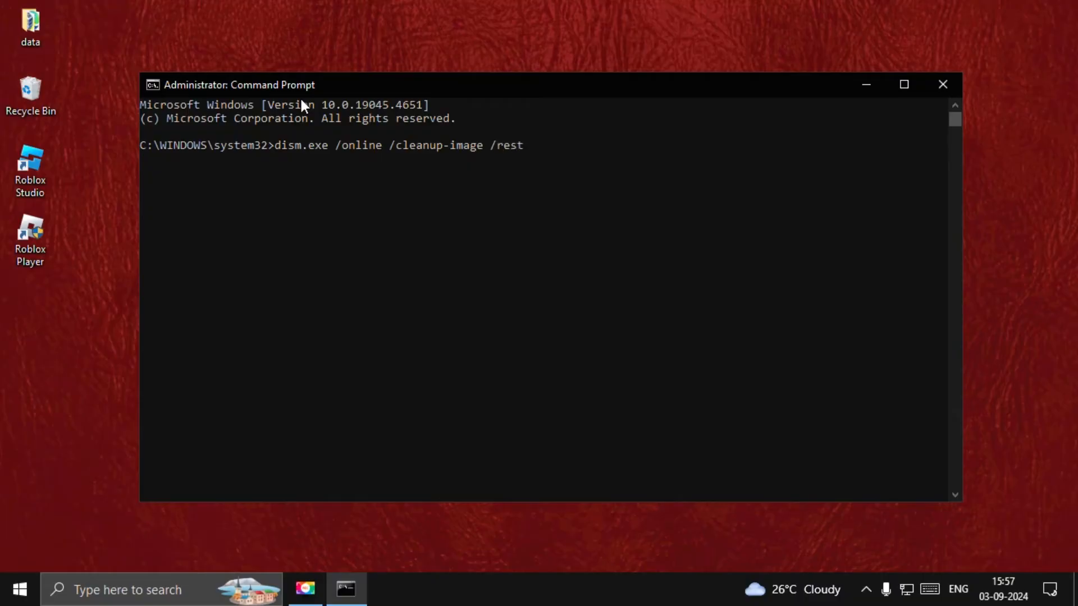
{"action": "type", "text": "orehealth"}
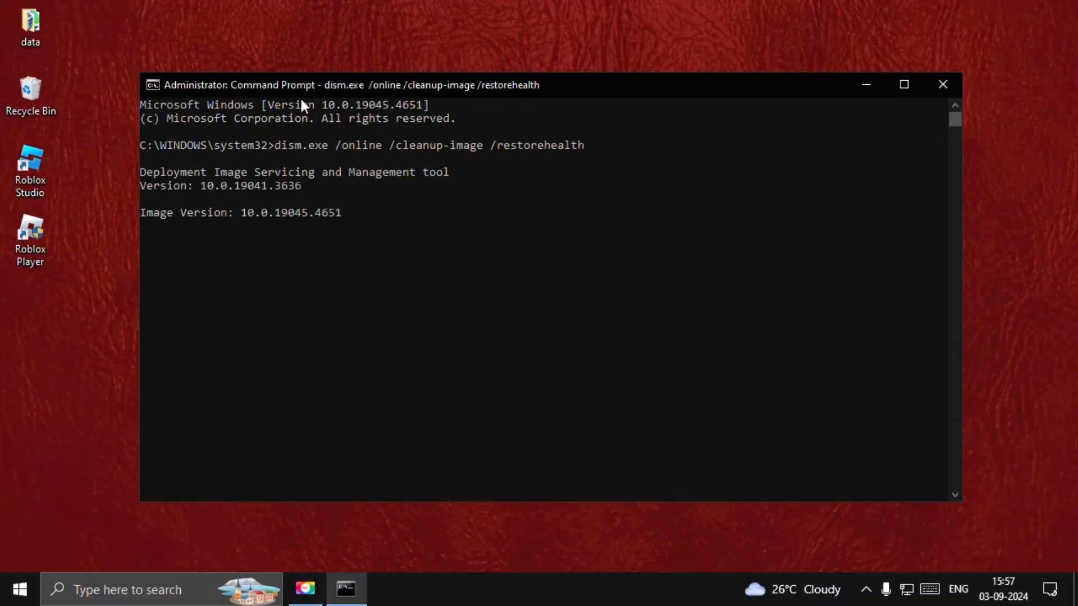
{"action": "mouse_move", "coordinate": [385, 310]}
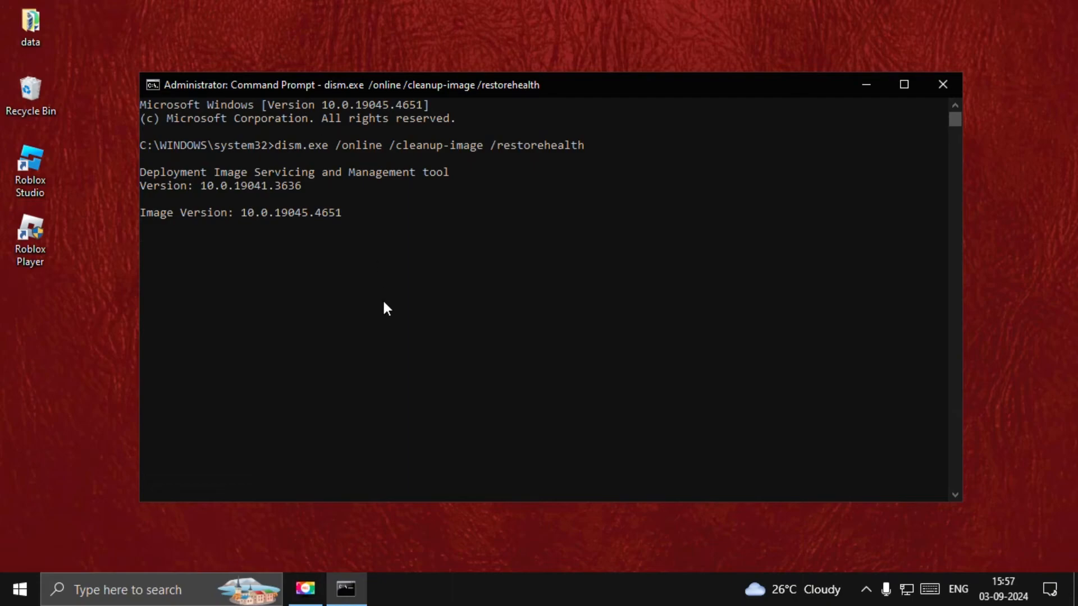
{"action": "type", "text": "s"}
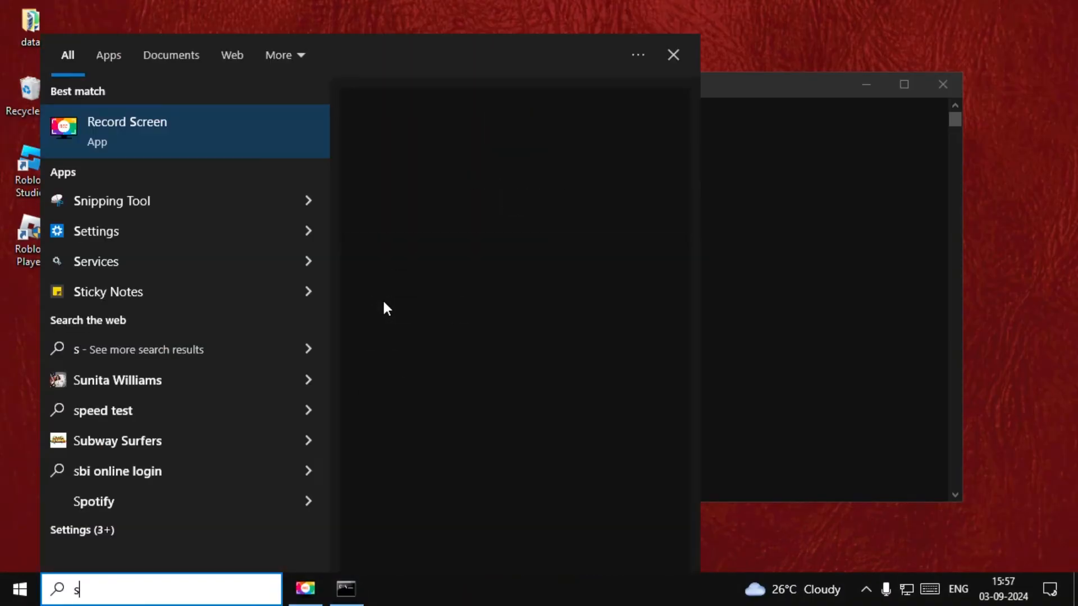
Open Ease of Access keyboard settings and check Sticky, Toggle and Filter Keys are off
{"action": "left_click", "coordinate": [96, 231]}
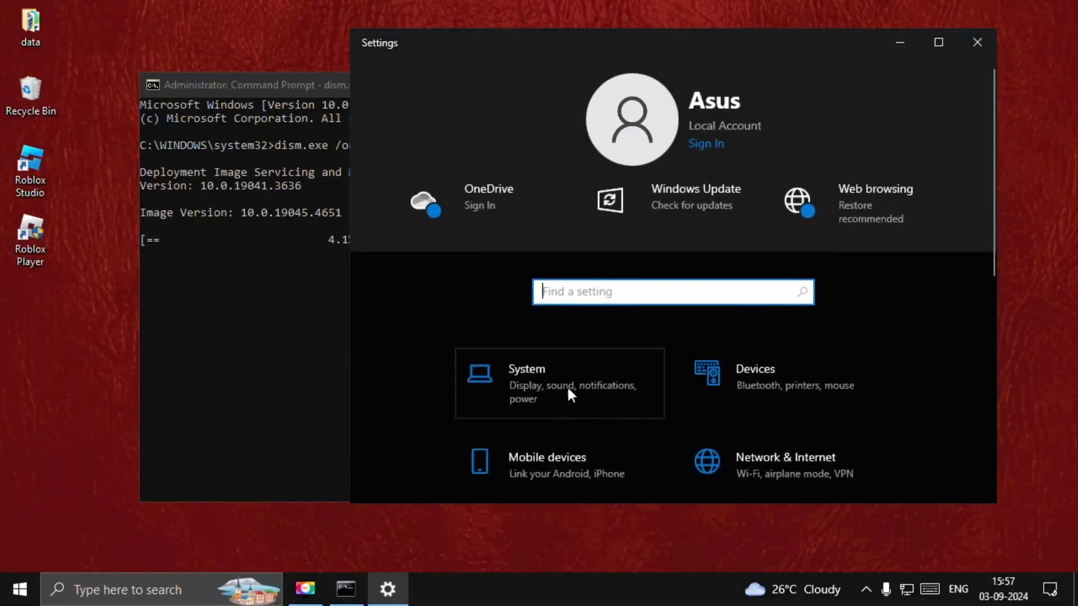
{"action": "scroll", "scroll_direction": "down", "scroll_amount": 3}
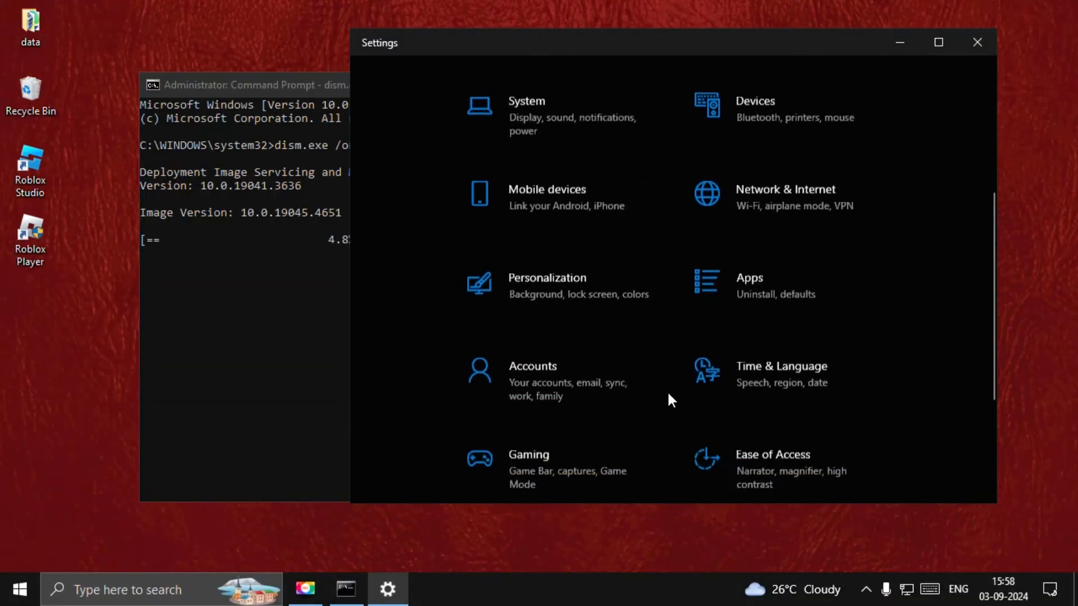
{"action": "left_click", "coordinate": [772, 454]}
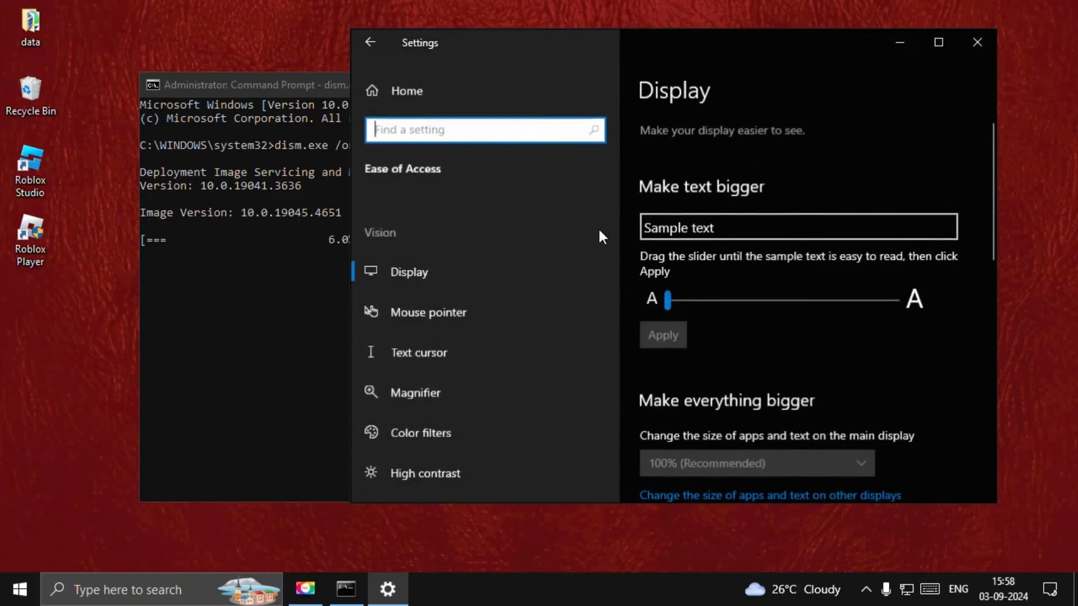
{"action": "scroll", "scroll_direction": "down", "scroll_amount": 3}
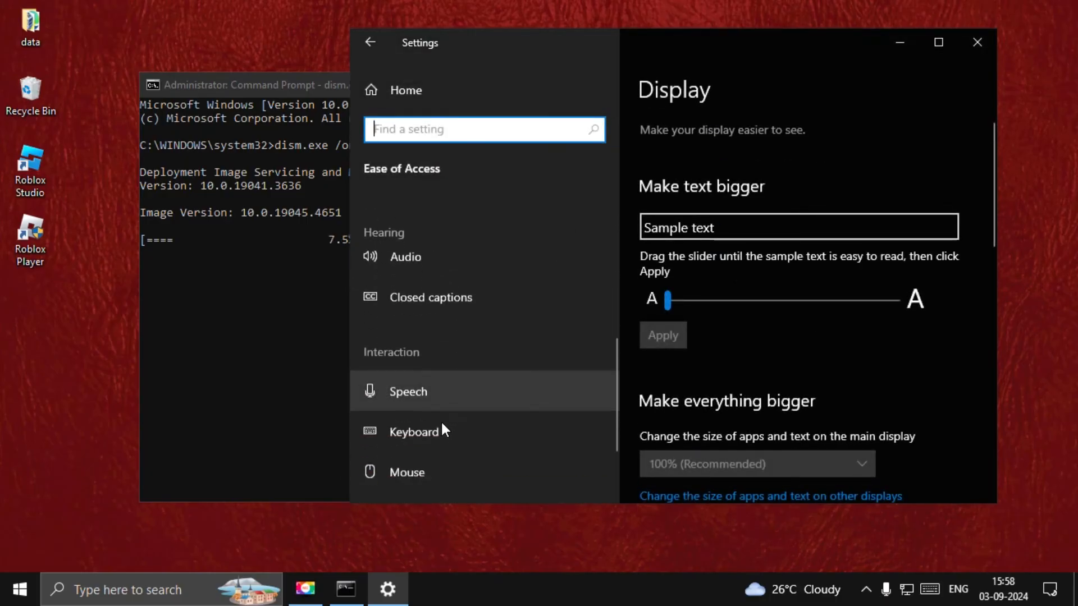
{"action": "left_click", "coordinate": [414, 431]}
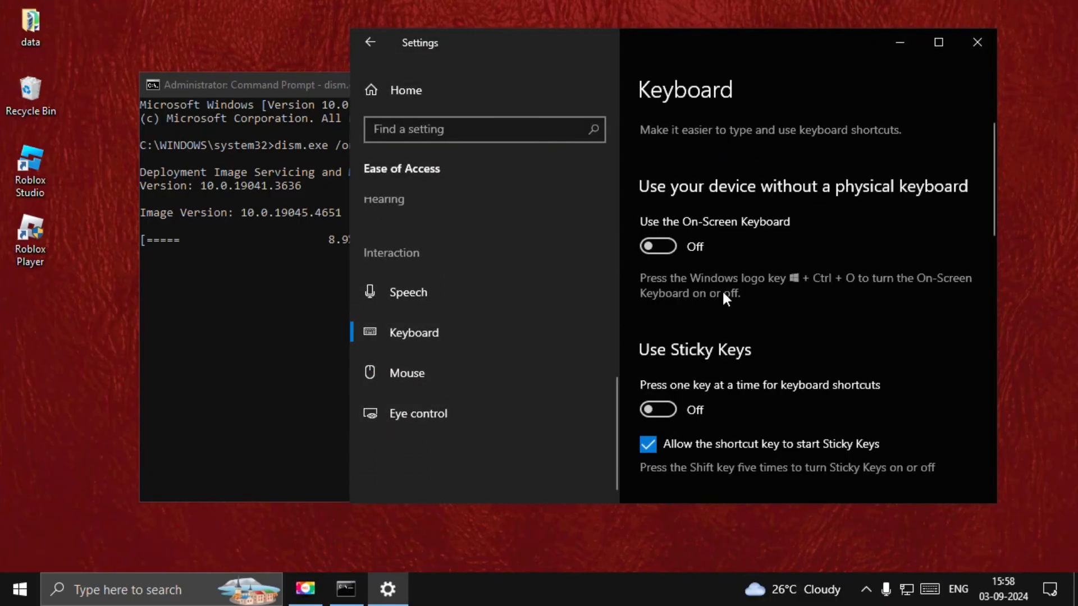
{"action": "scroll", "scroll_direction": "down", "scroll_amount": 3}
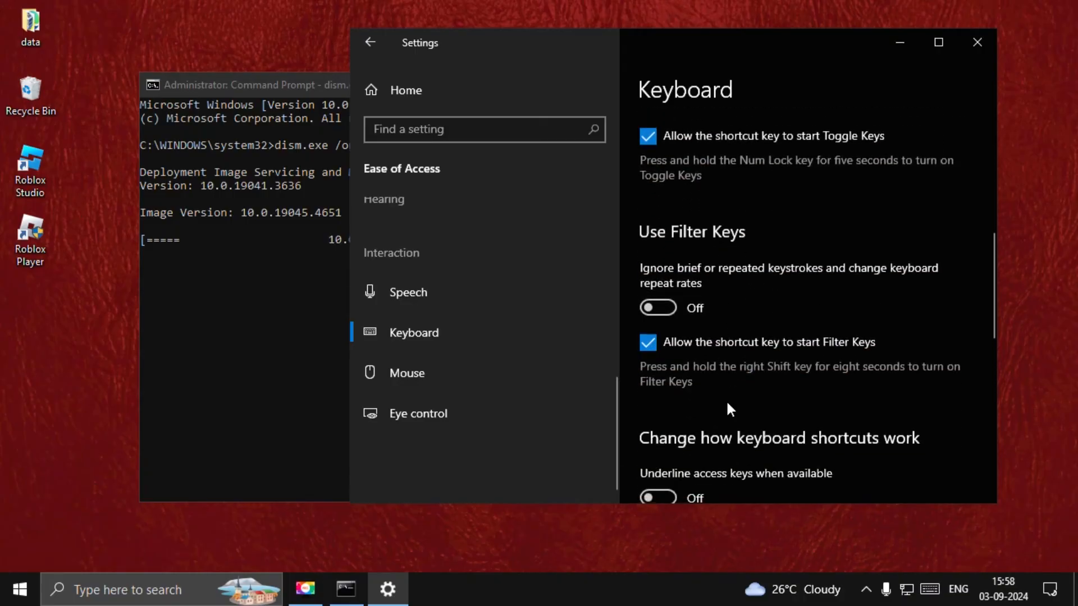
{"action": "scroll", "scroll_direction": "up", "scroll_amount": 3}
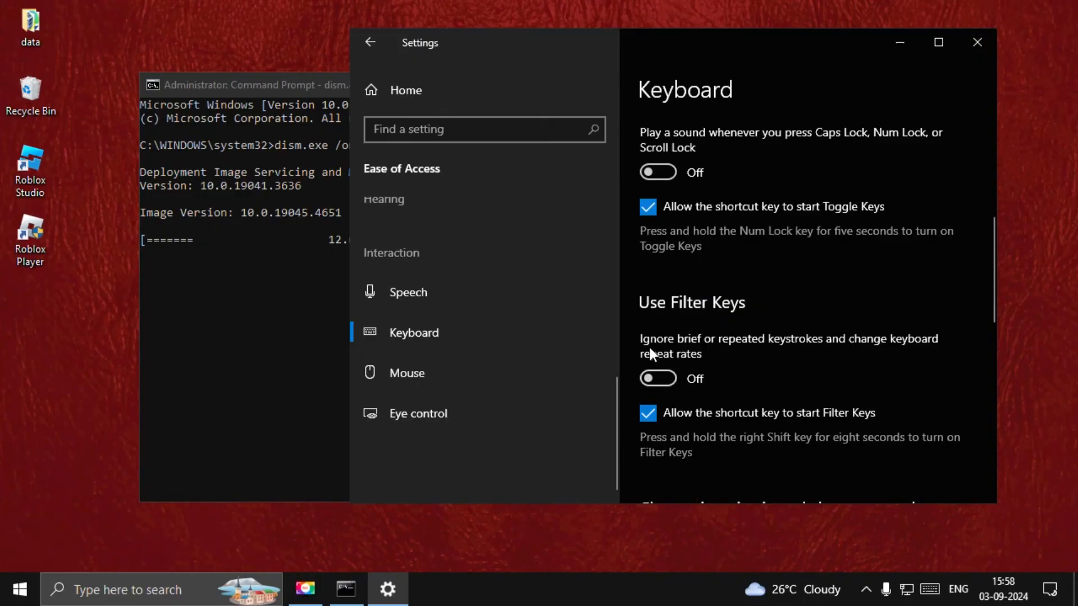
{"action": "mouse_move", "coordinate": [977, 42]}
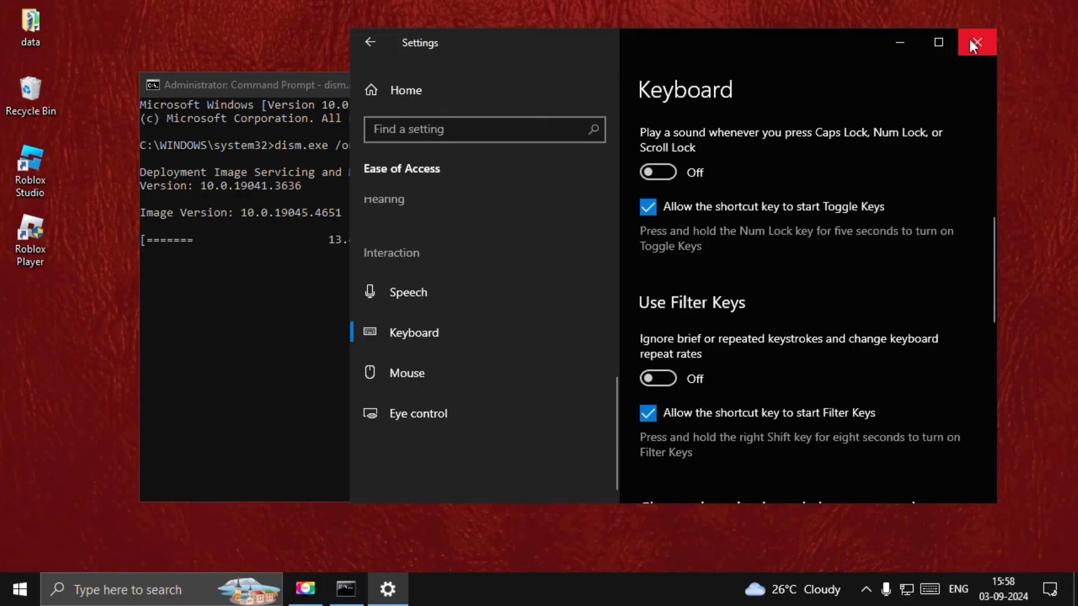
Close Settings, leaving the DISM scan running in Command Prompt
{"action": "left_click", "coordinate": [976, 42]}
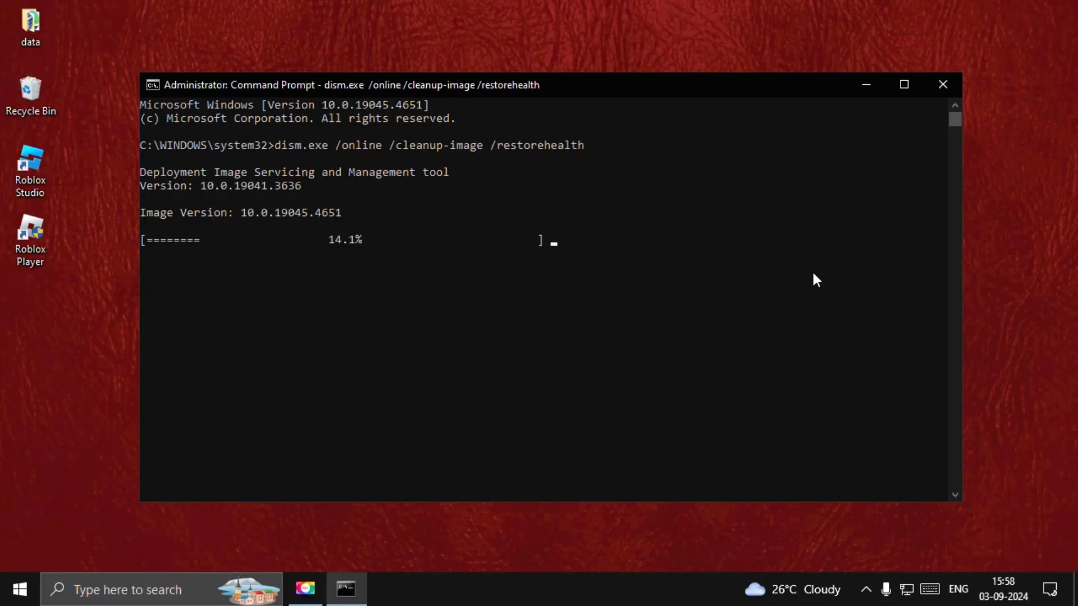
{"action": "mouse_move", "coordinate": [362, 297]}
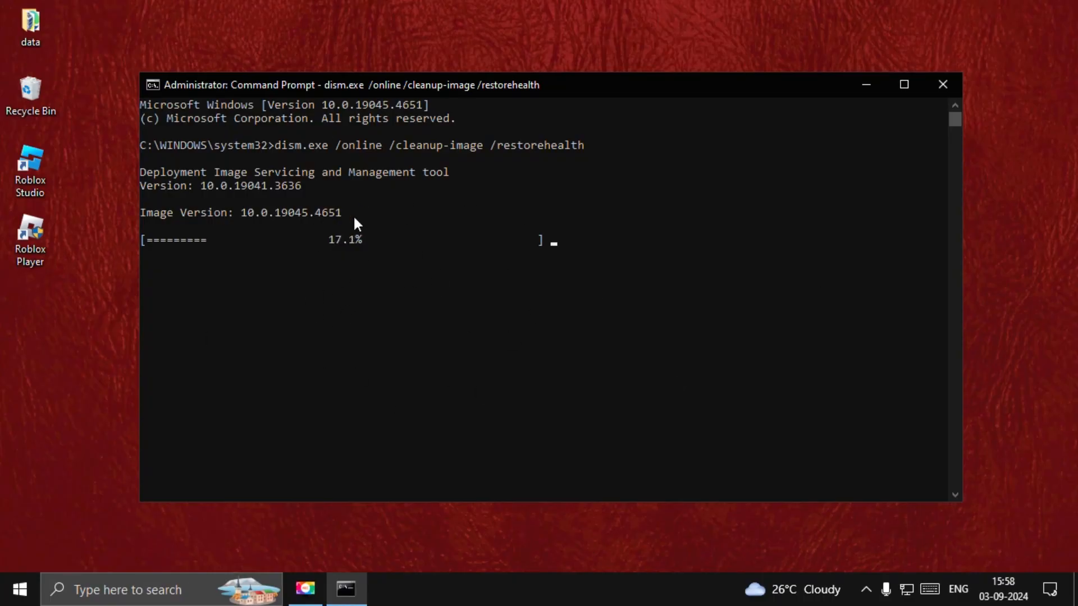
{"action": "mouse_move", "coordinate": [375, 266]}
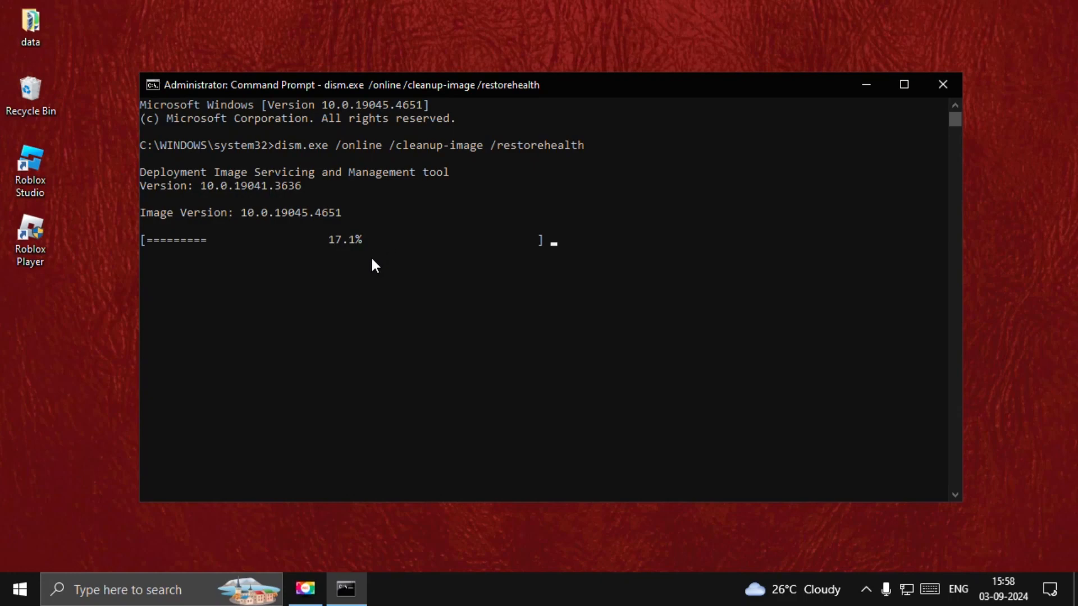